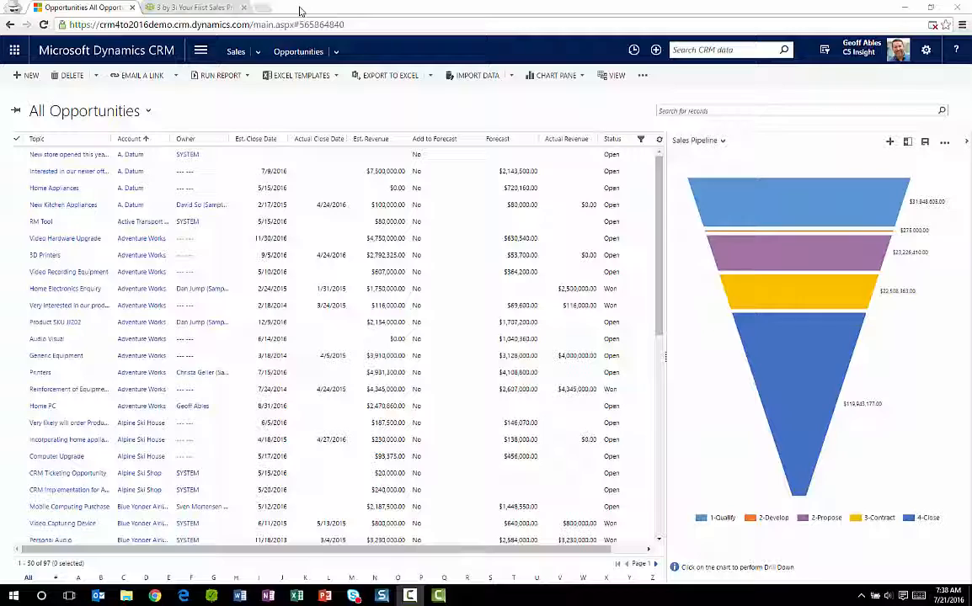
Open the Intranet and Planning opportunity form from the opportunities grid.
scroll("down", 3)
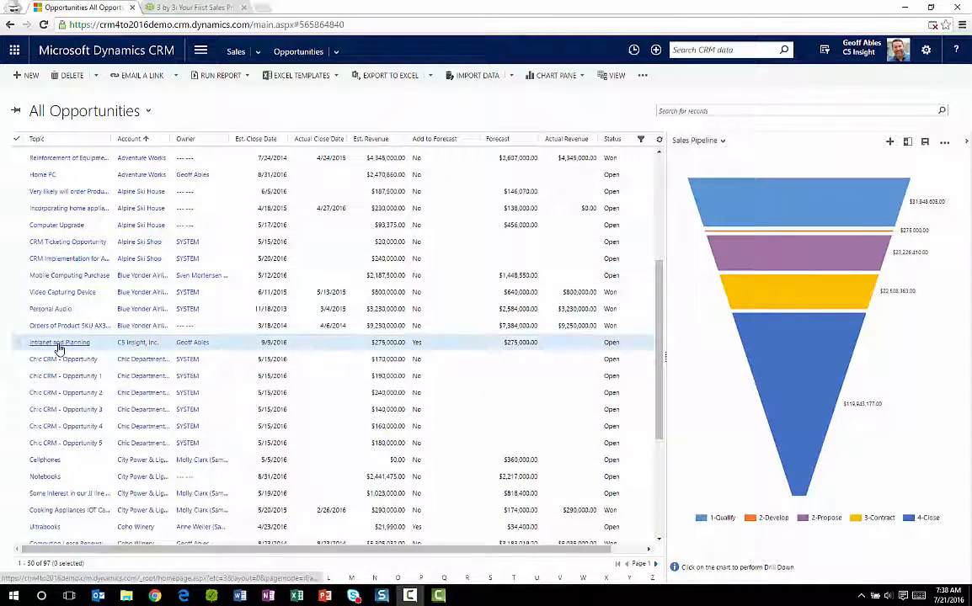
double_click(59, 341)
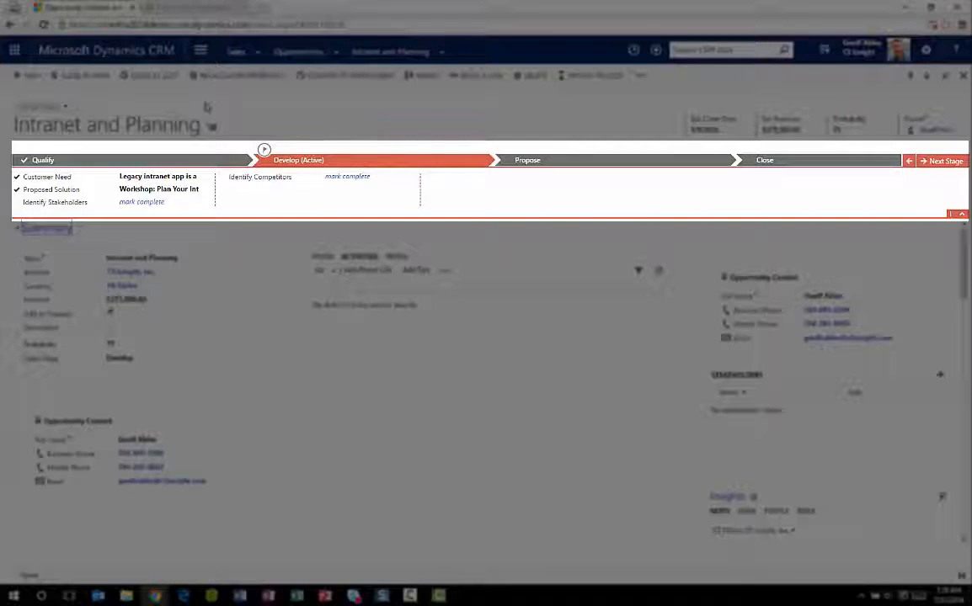
mouse_move(183, 152)
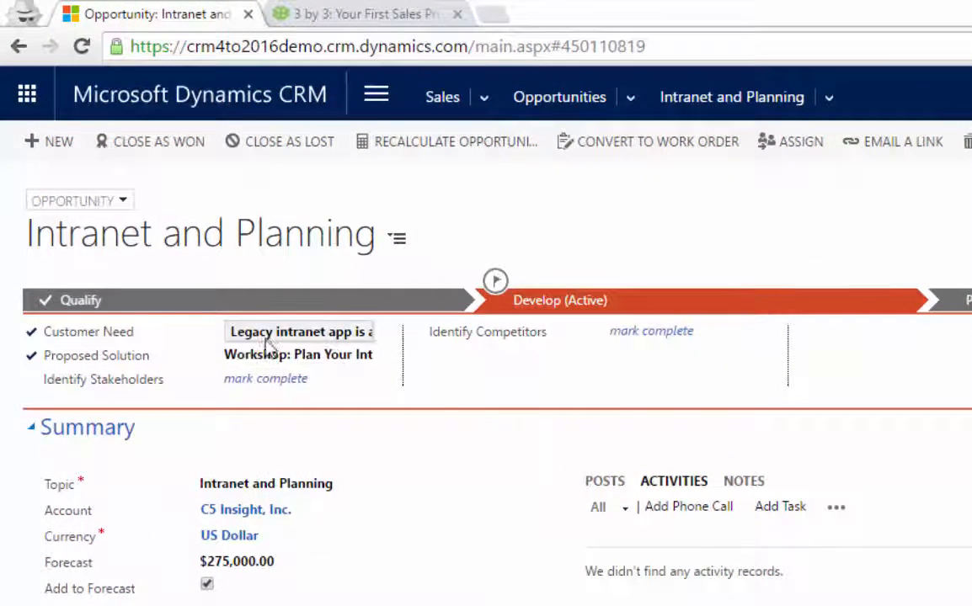
left_click(296, 344)
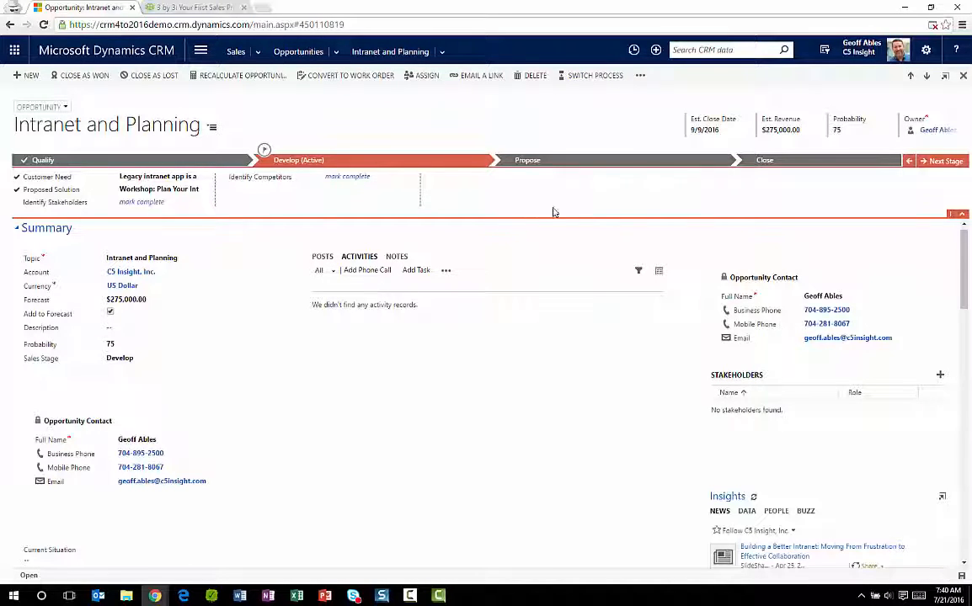
mouse_move(943, 161)
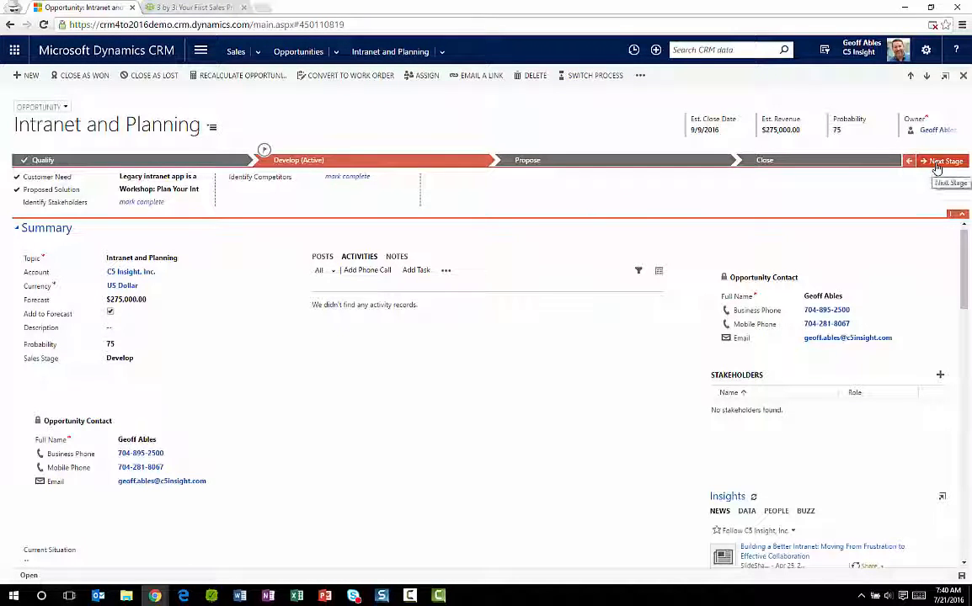
Move the opportunity from Develop to Propose and focus the Discount Percent field.
left_click(943, 161)
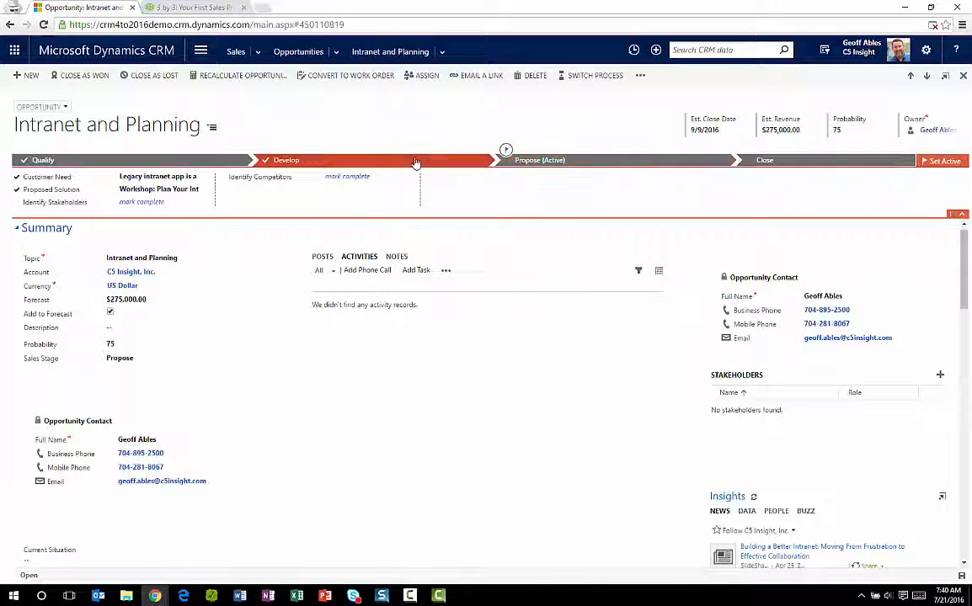
left_click(286, 160)
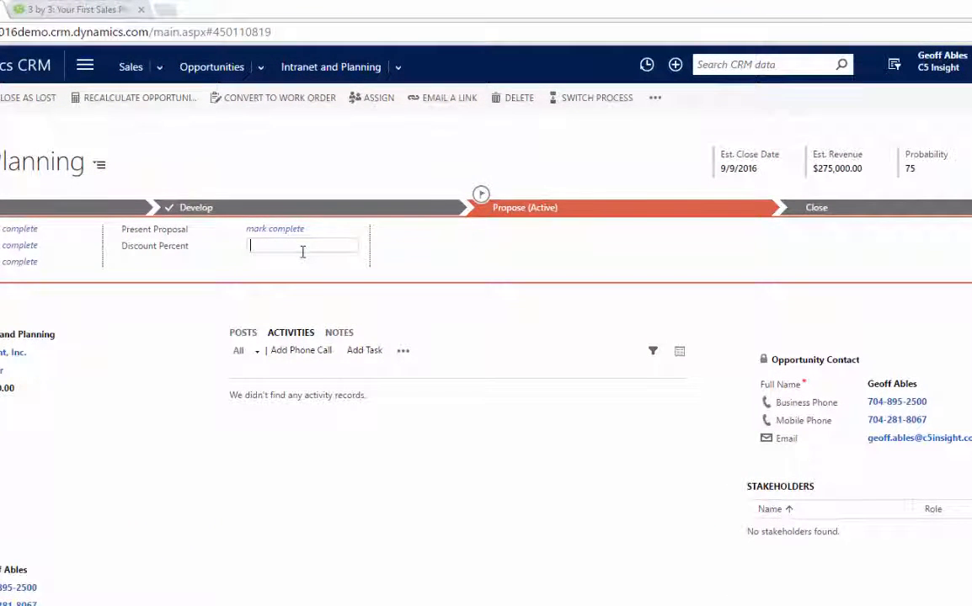
Enter a Discount Percent of 14, then correct it to 15, adding the Get Manager Approval stage.
type("14.00")
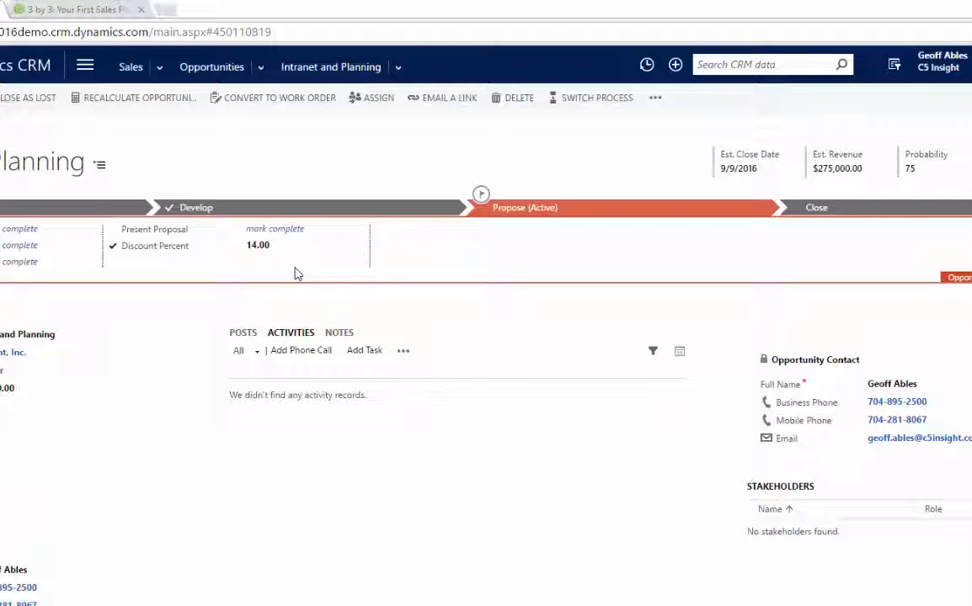
left_click(260, 246)
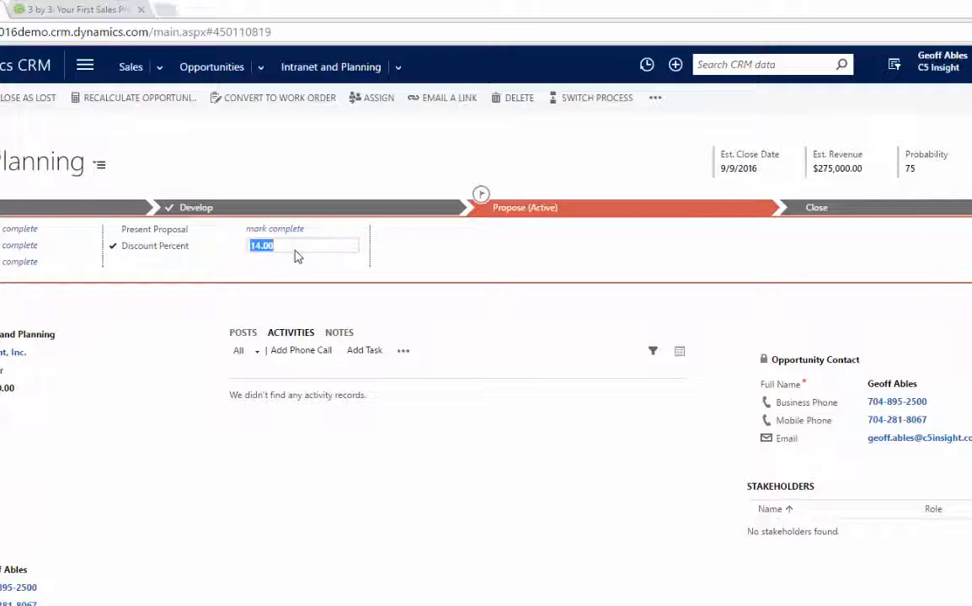
type("15")
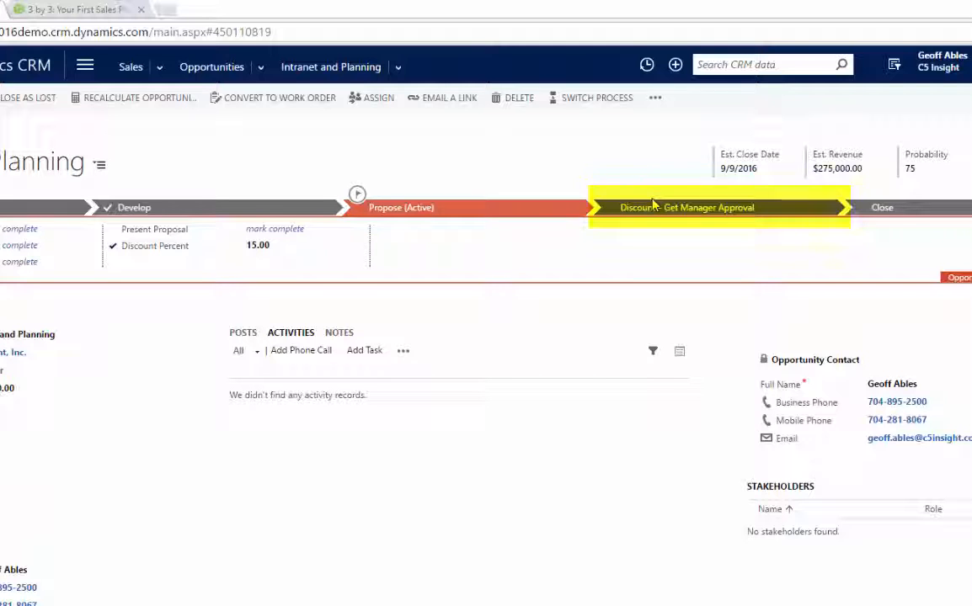
mouse_move(656, 212)
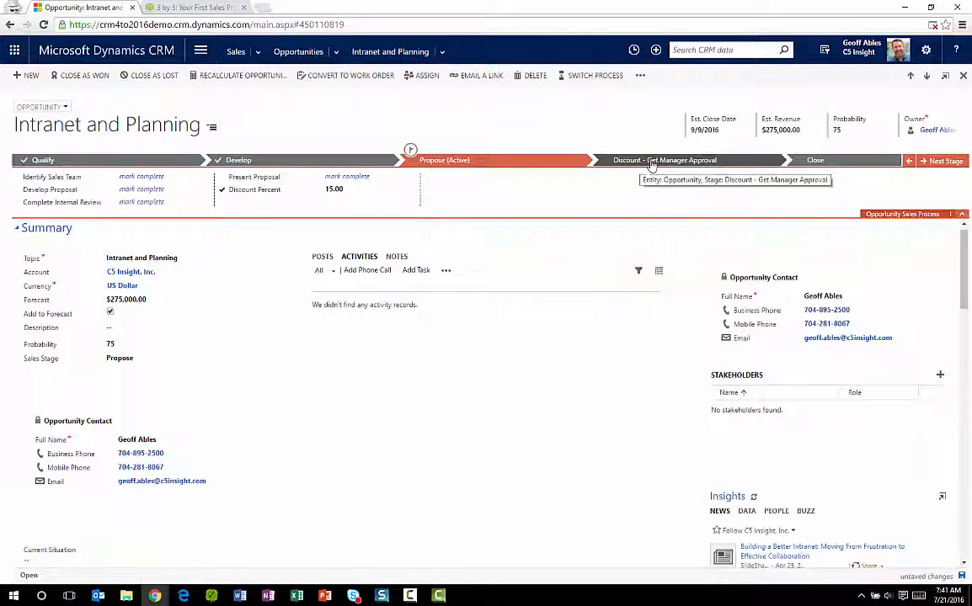
Enter the Discount - Get Manager Approval stage and hit the required-steps warning when advancing again.
left_click(943, 161)
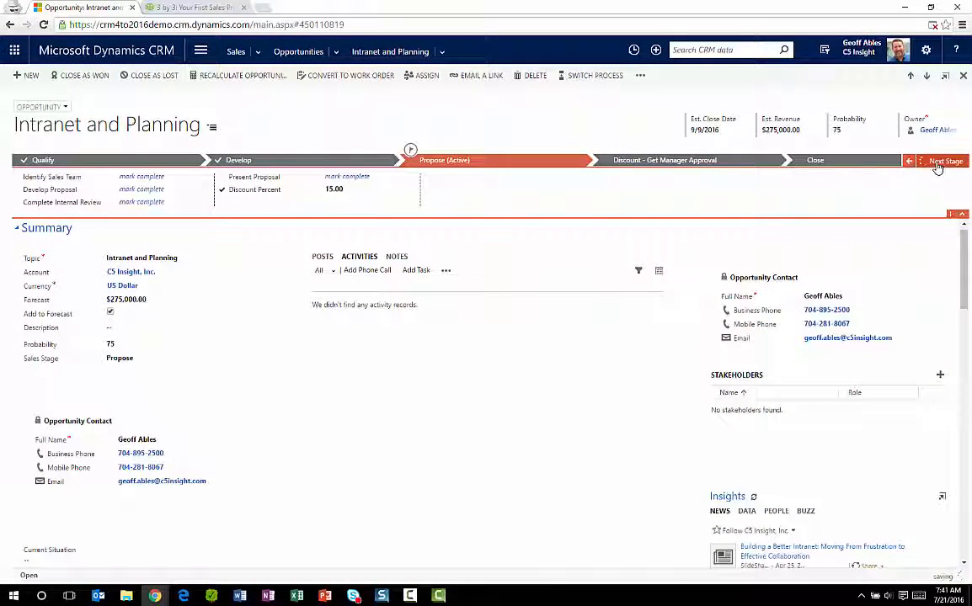
left_click(945, 162)
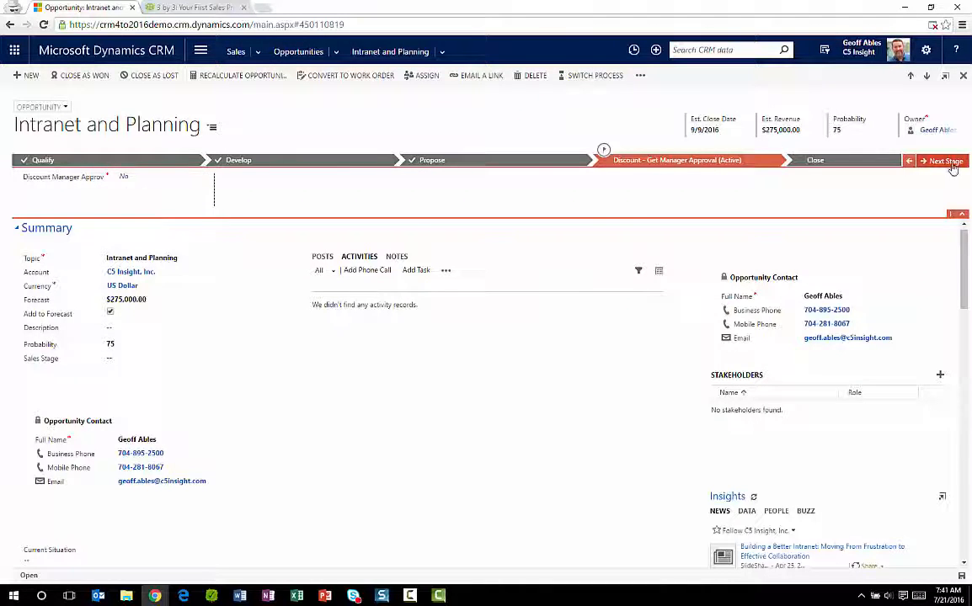
left_click(943, 161)
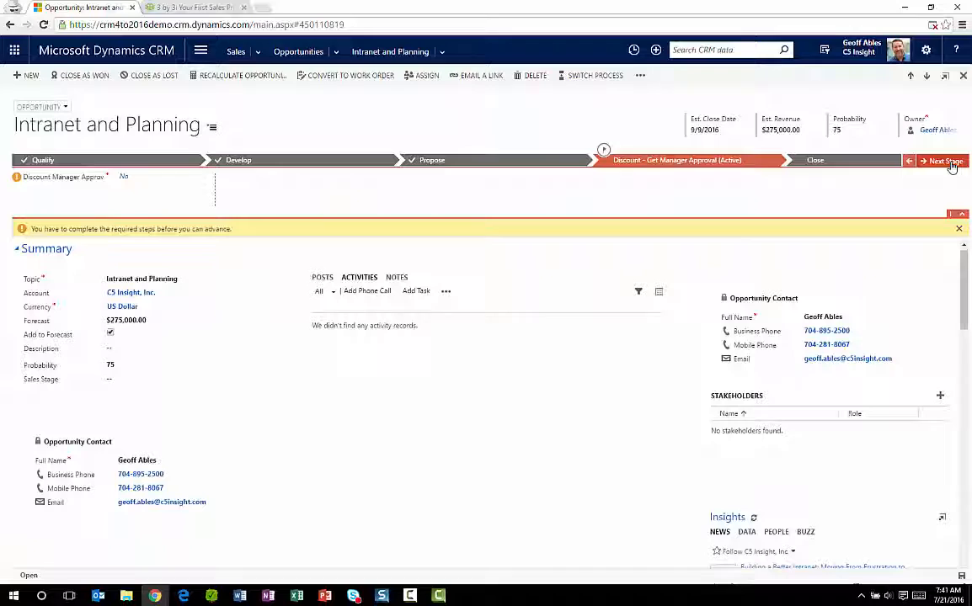